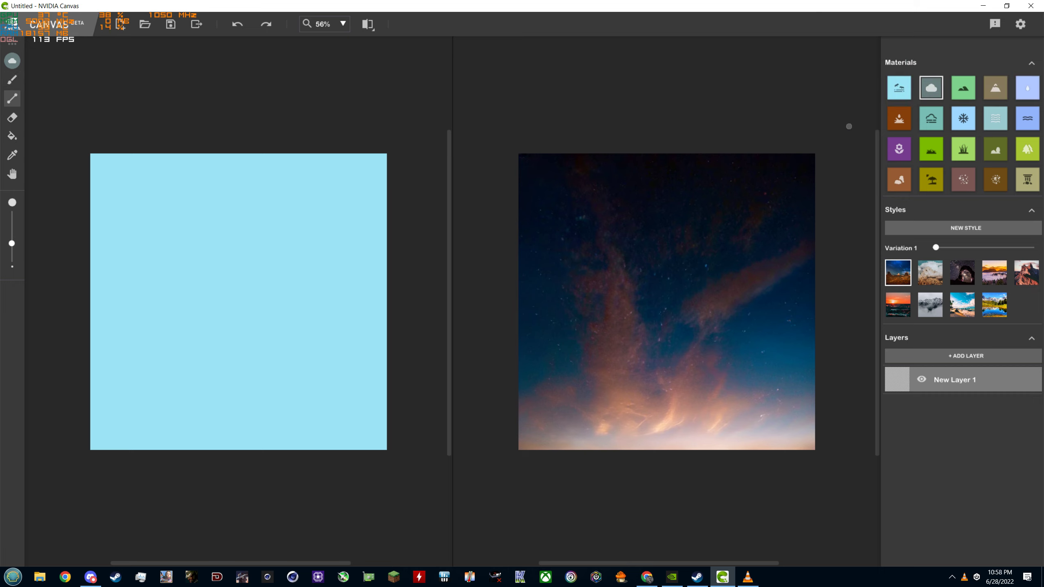
- Paint a Mountain band across the middle, with a low left peak and a taller right peak
click(994, 88)
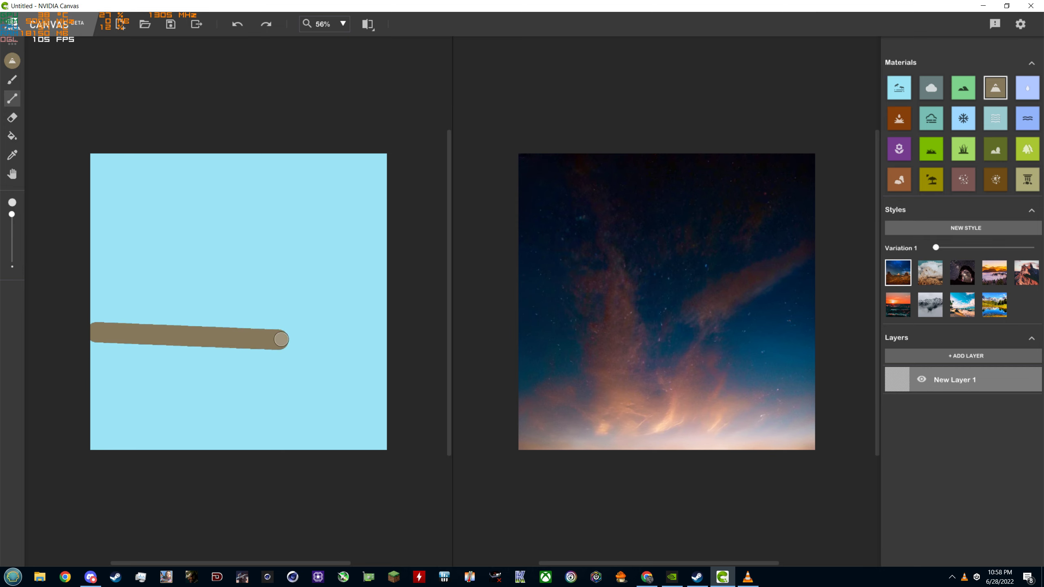
drag(280, 339, 382, 332)
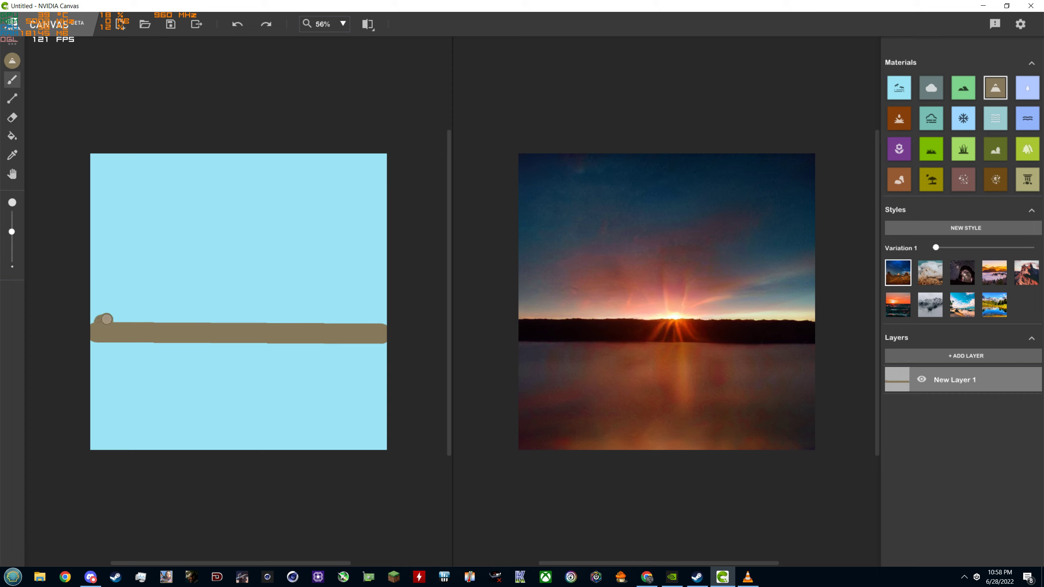
drag(105, 319, 184, 323)
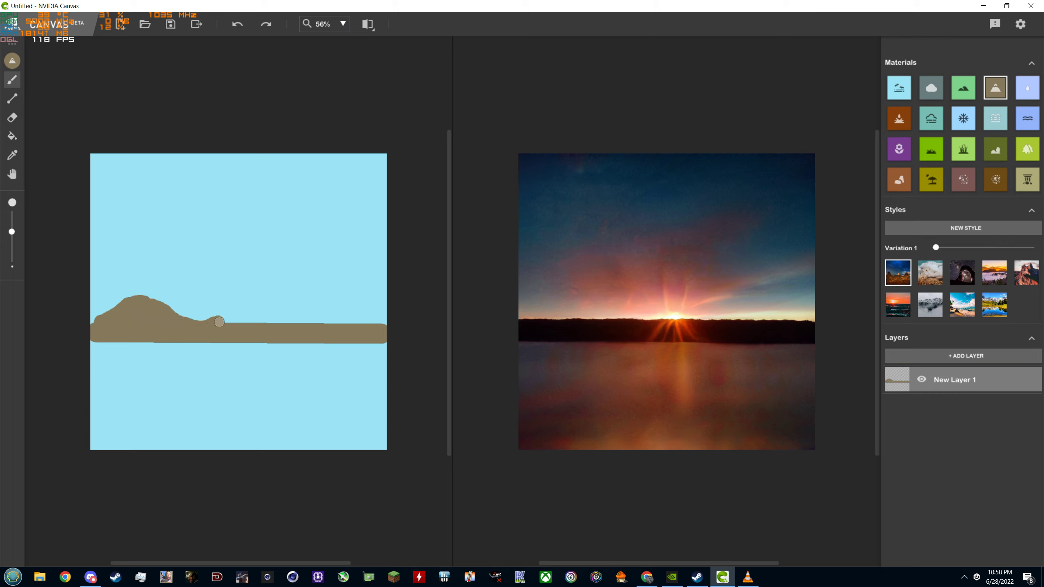
drag(220, 321, 385, 293)
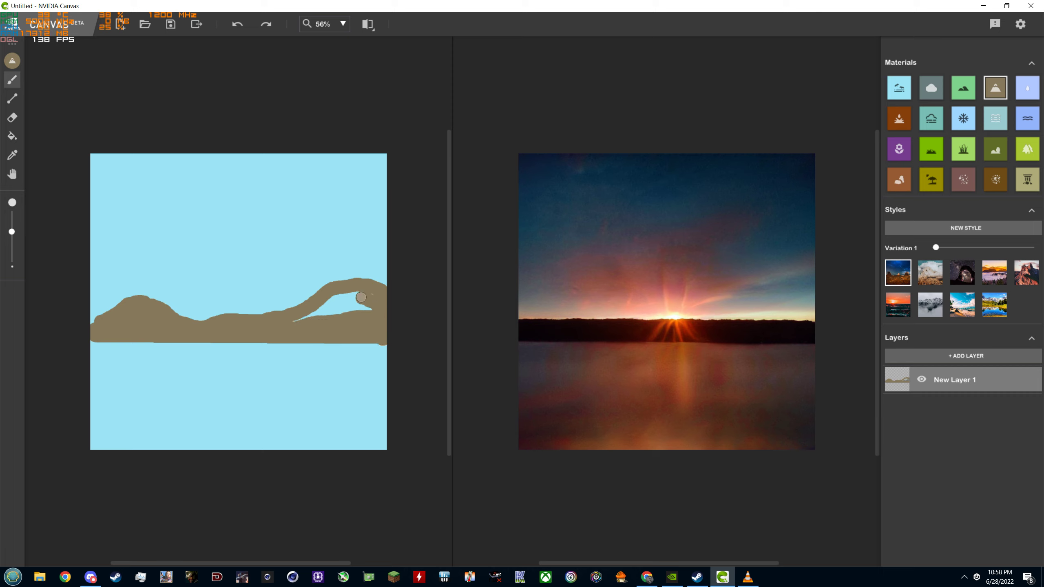
drag(362, 296, 356, 308)
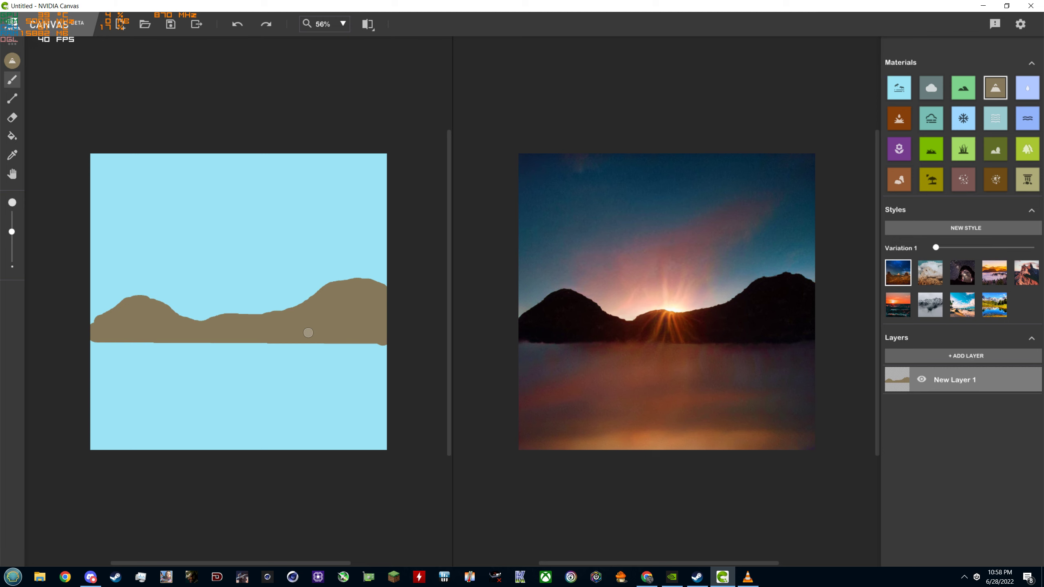
- Set the view zoom to 100% and select the Cloud material
click(342, 24)
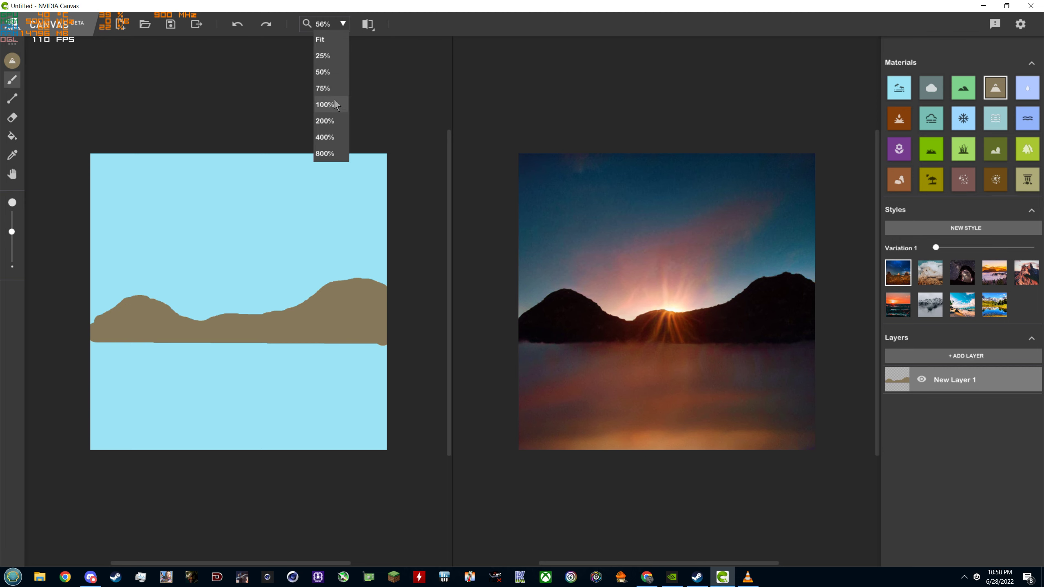
click(324, 104)
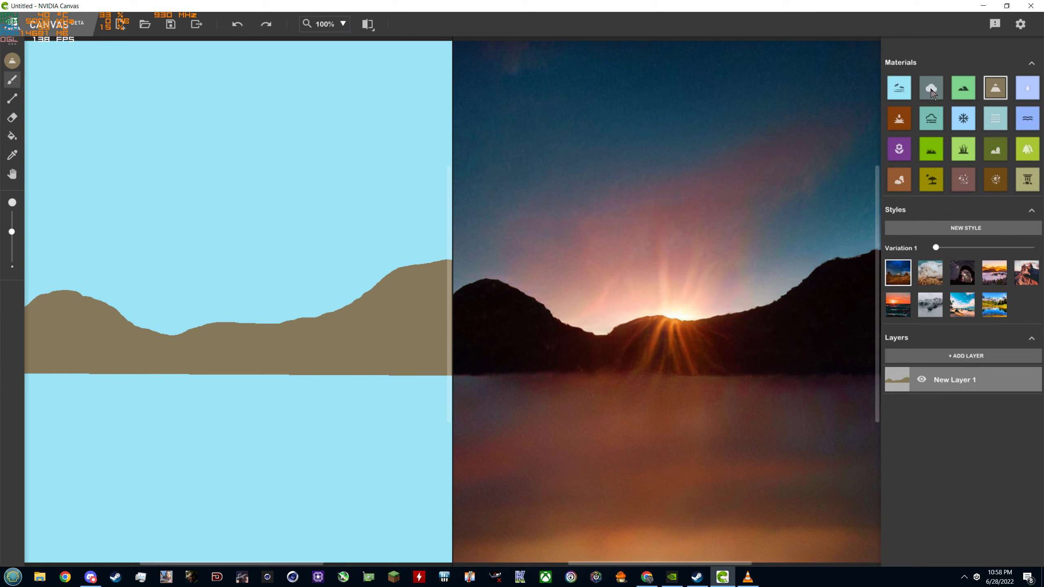
click(931, 88)
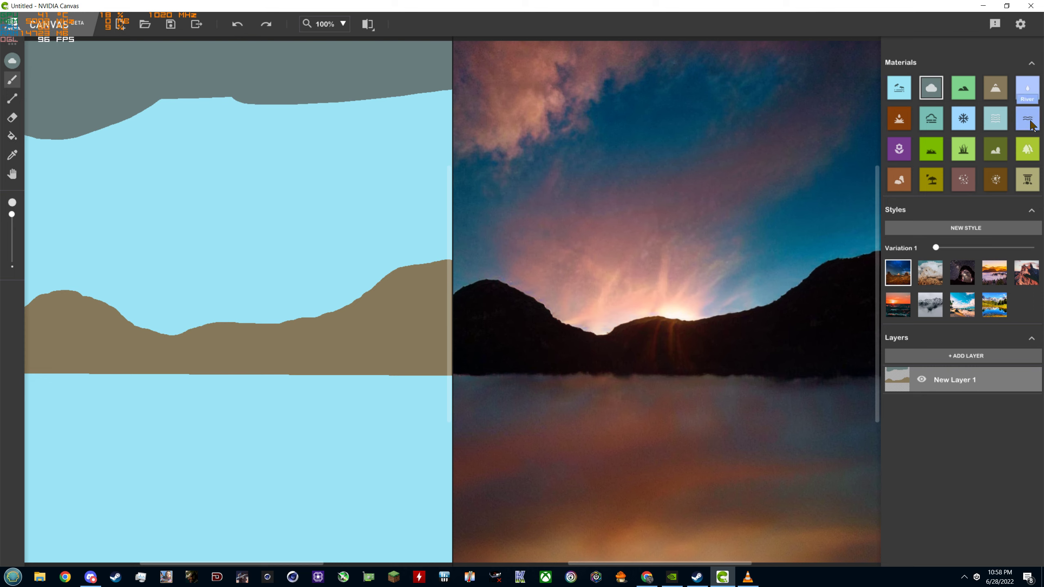
- Brush the Sea/water material across the bottom of the canvas
click(994, 118)
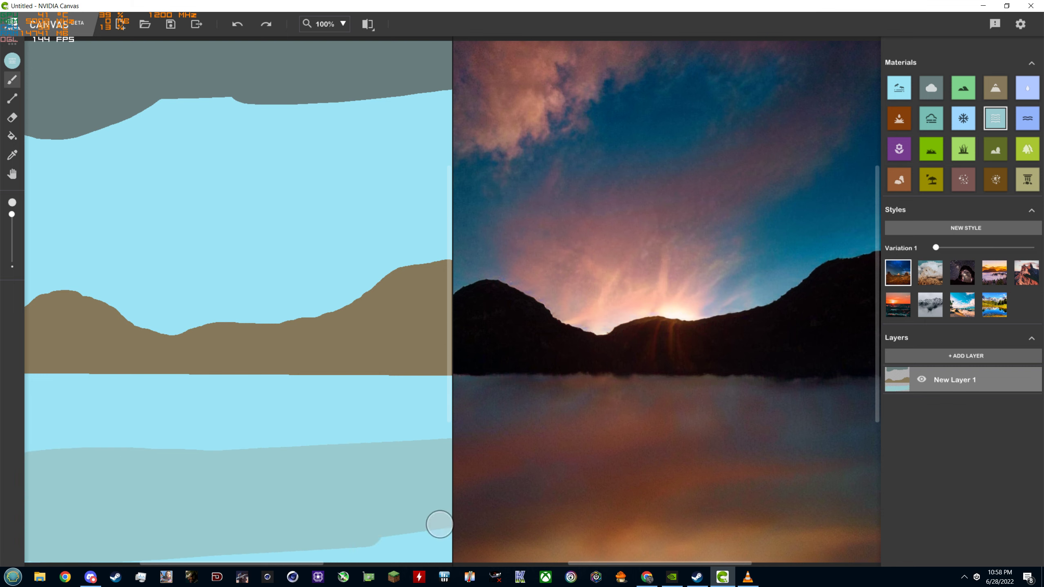
drag(439, 525, 125, 456)
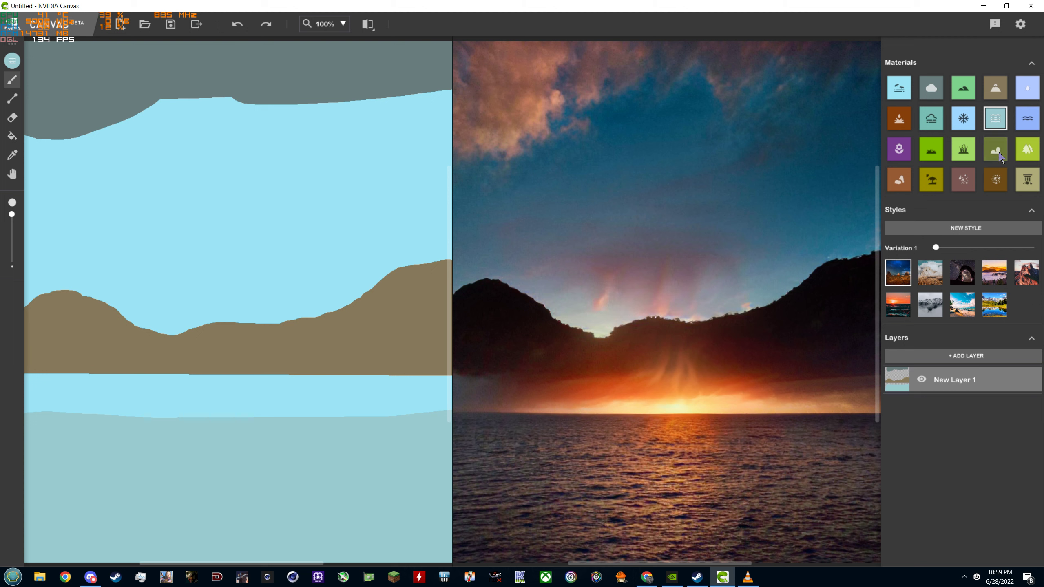
- Paint a Tree strip below the mountains, thickening it down to the water
click(1027, 148)
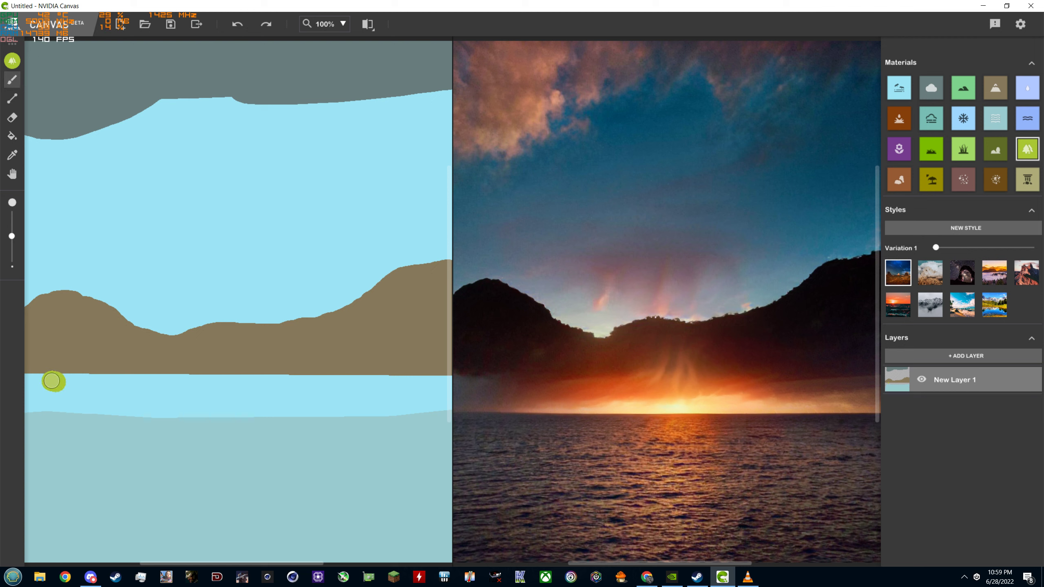
drag(53, 381, 298, 380)
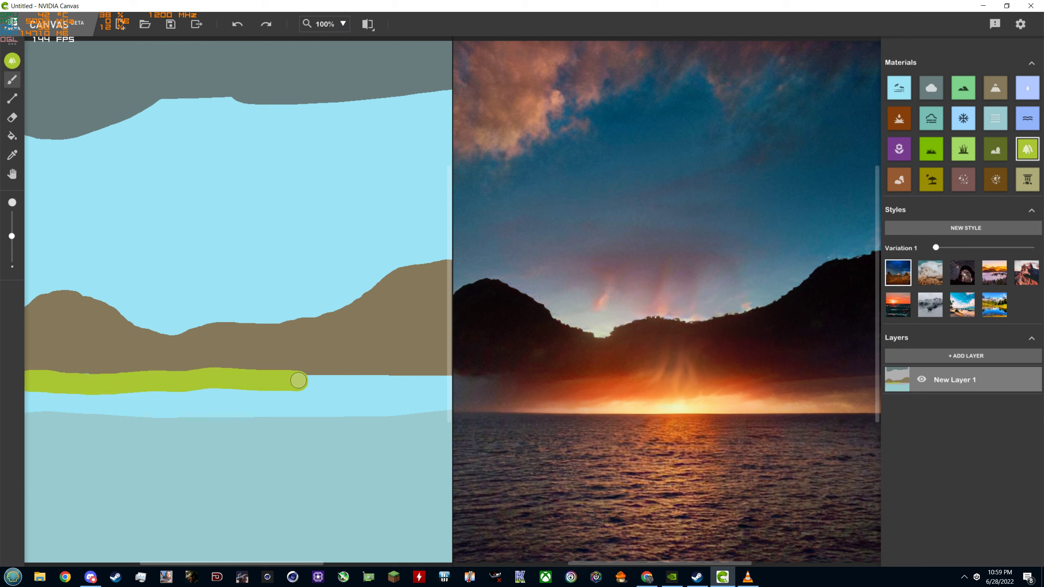
drag(298, 380, 154, 391)
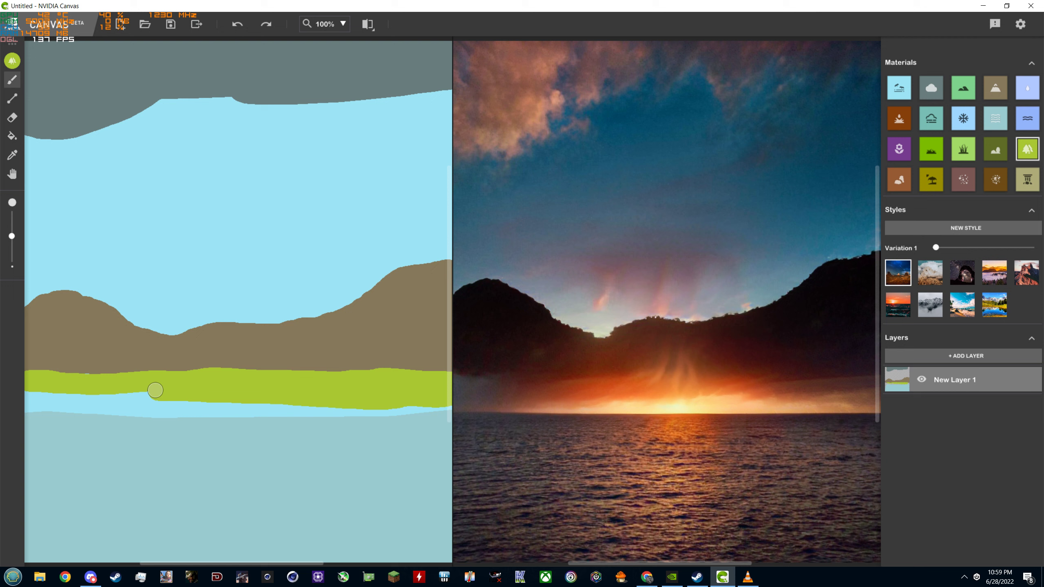
drag(155, 390, 353, 408)
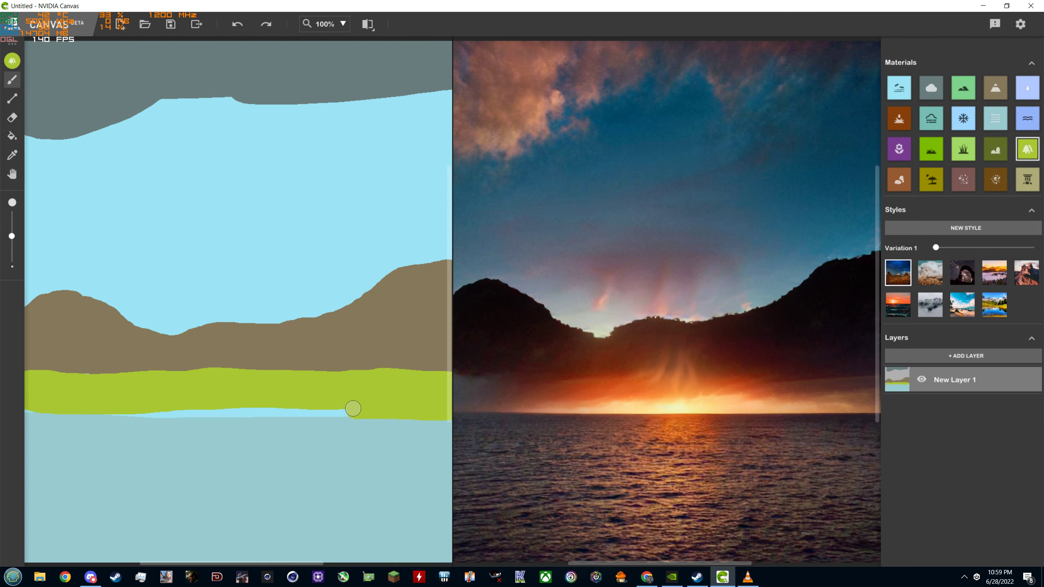
drag(353, 408, 42, 404)
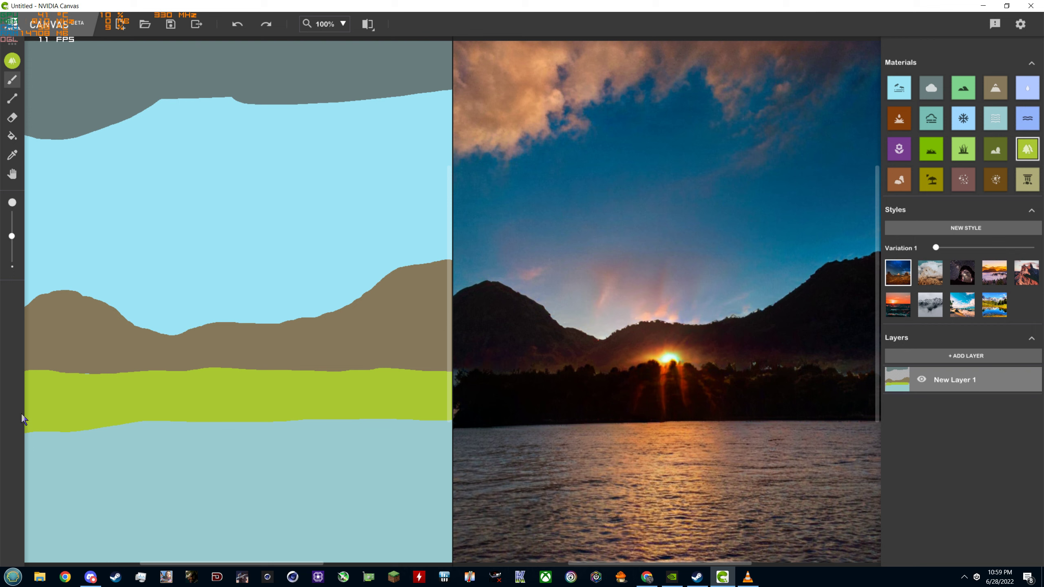
mouse_move(995, 179)
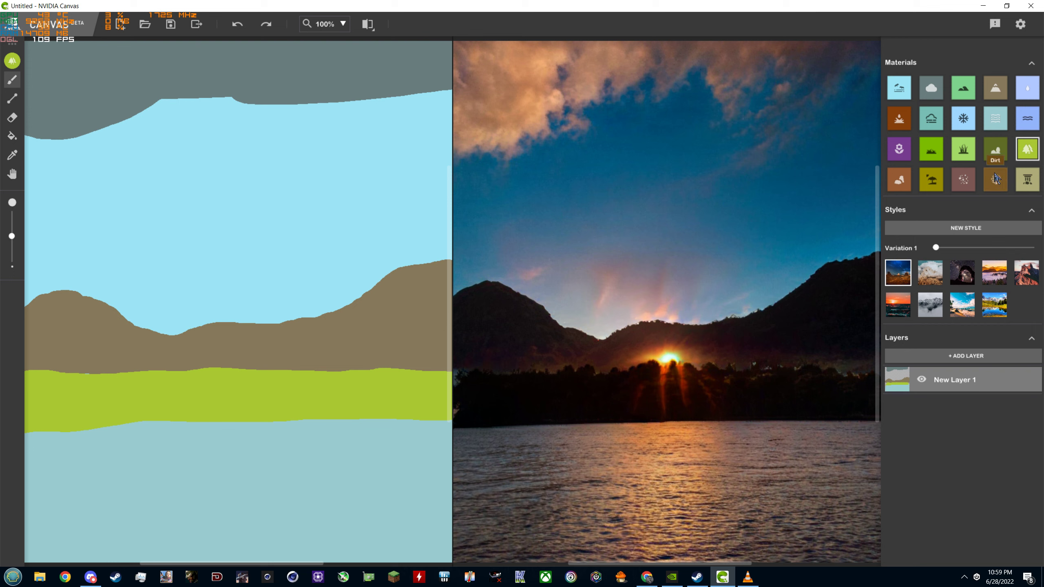
- Paint a dirt patch from the bottom-left corner along the bottom edge
click(994, 180)
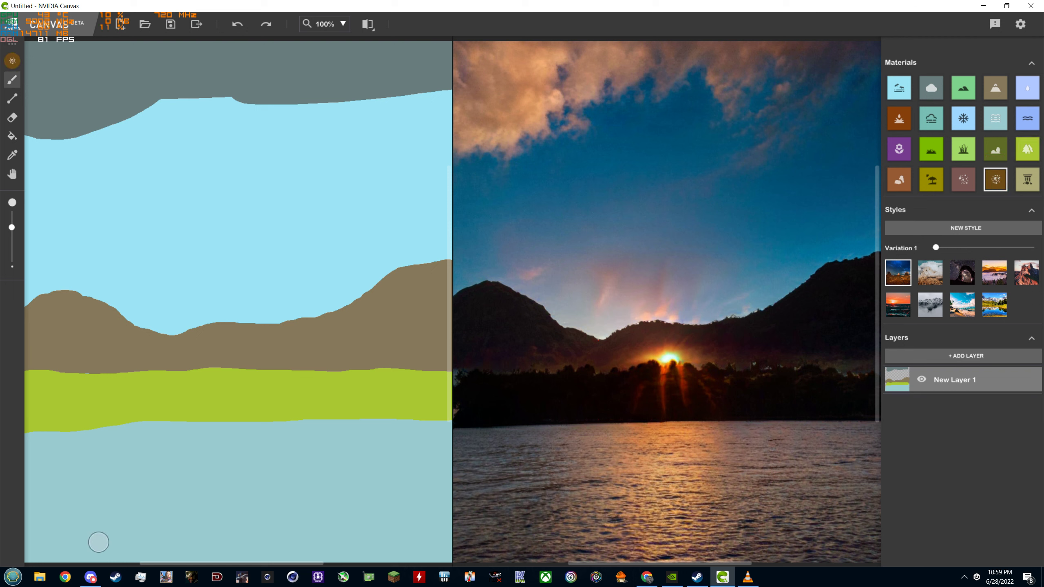
drag(100, 542, 70, 540)
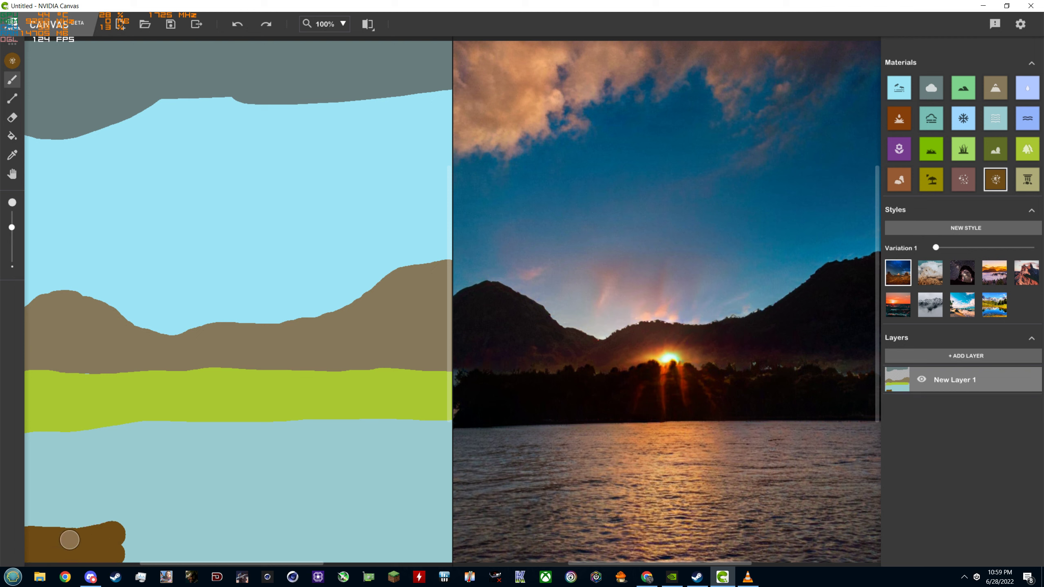
drag(68, 539, 291, 529)
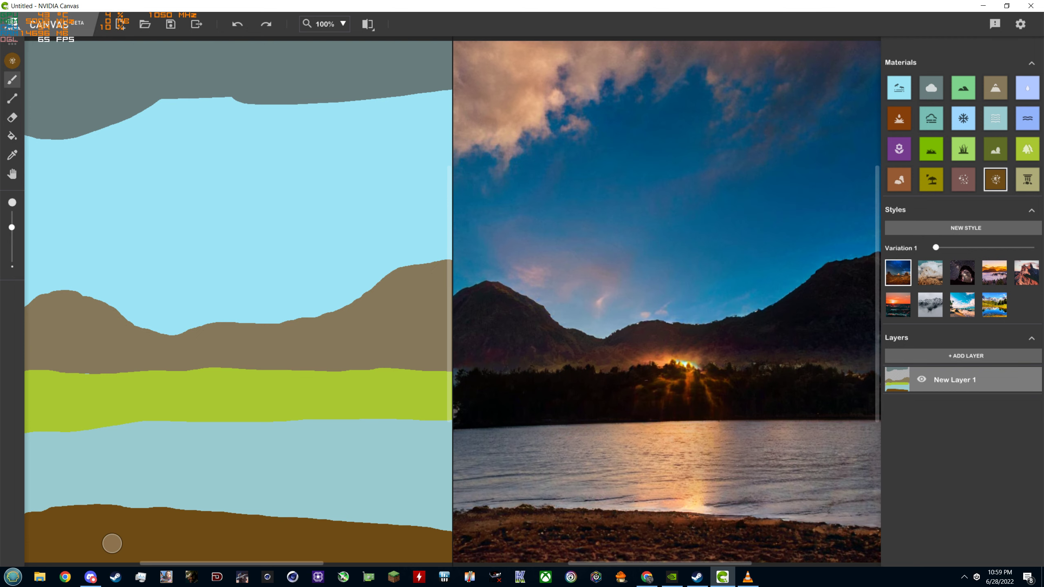
mouse_move(930, 180)
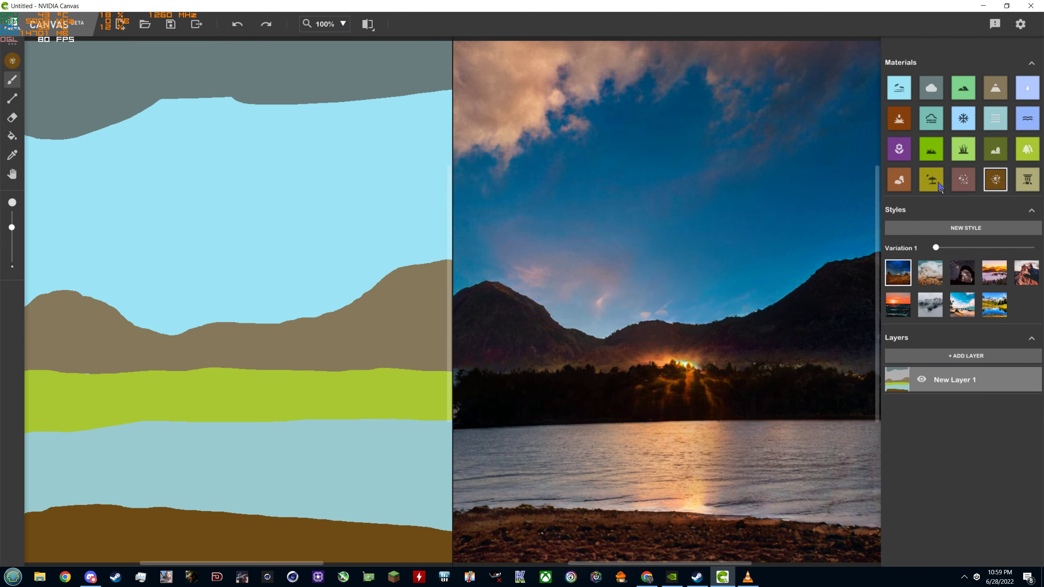
- Paint a purple flower patch over the bottom-left ground
click(898, 147)
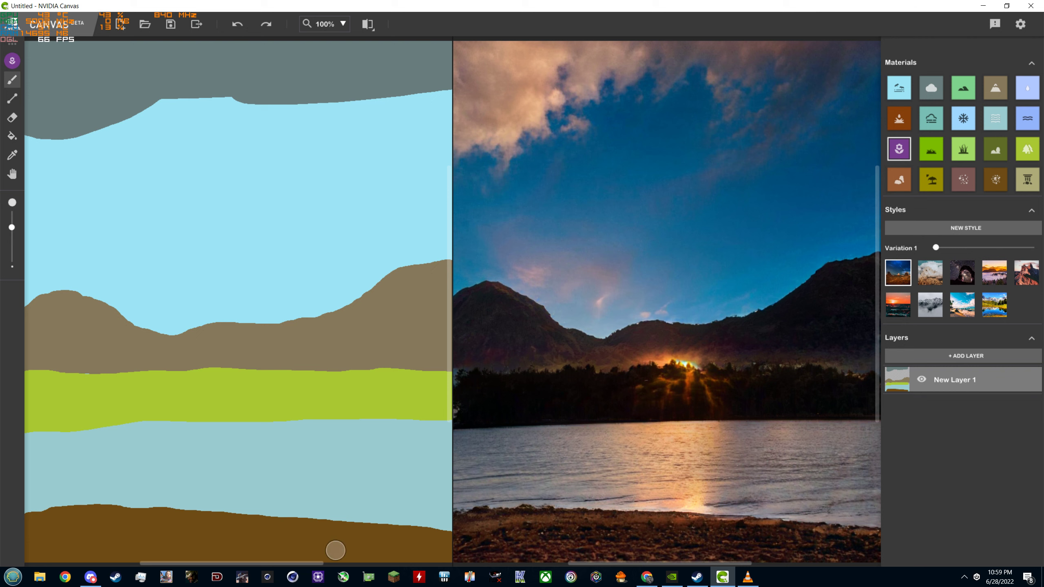
drag(336, 550, 109, 523)
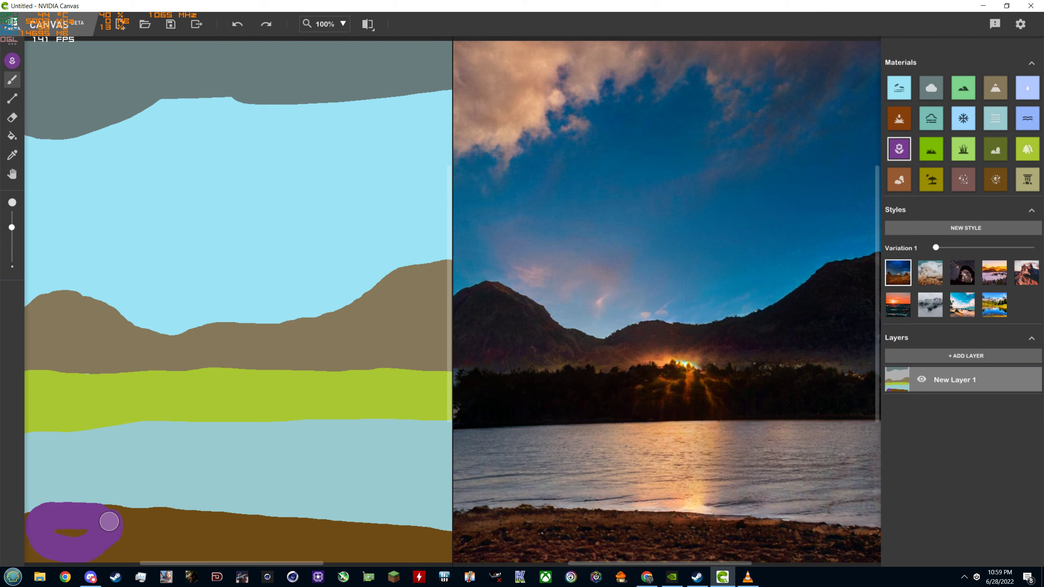
drag(110, 521, 72, 560)
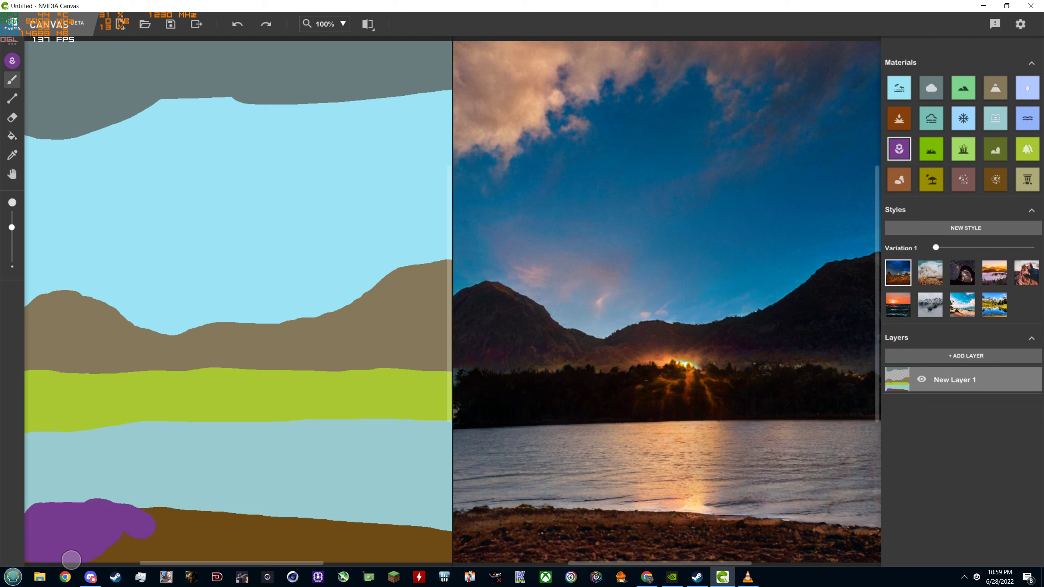
drag(72, 559, 132, 514)
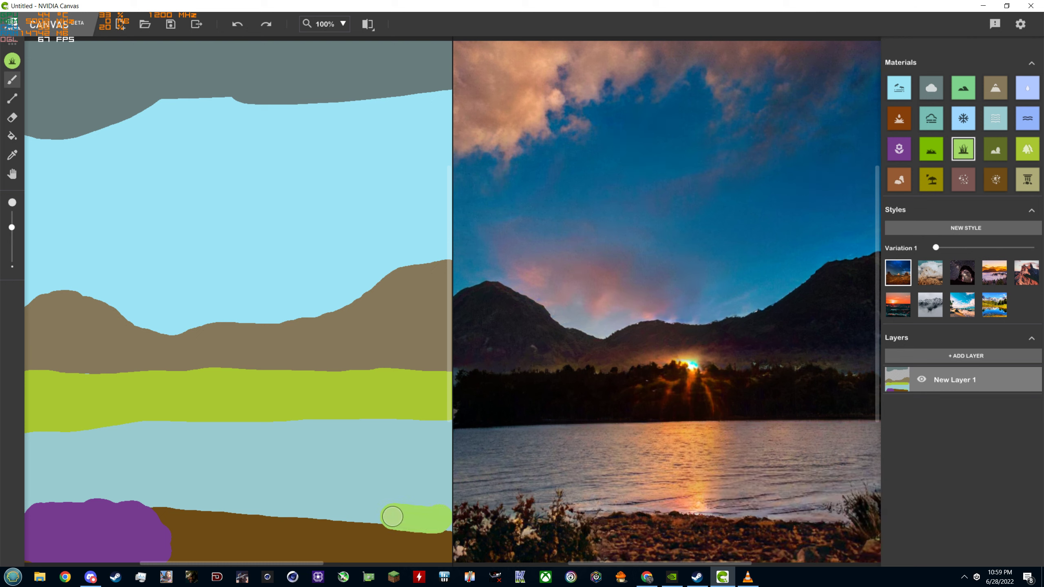
- Brush a grass stroke across the lower foreground
drag(393, 516, 396, 496)
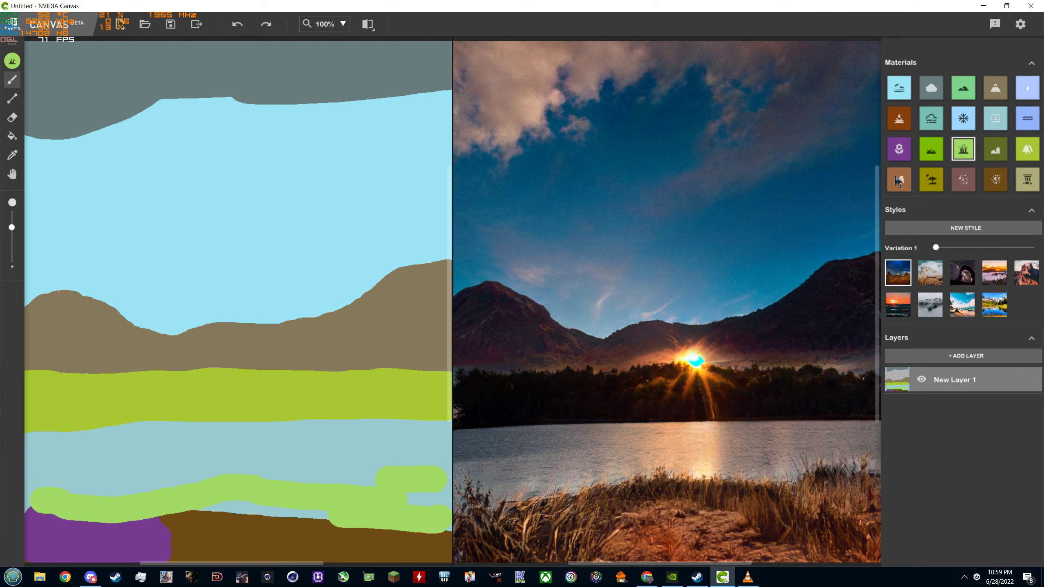
mouse_move(898, 149)
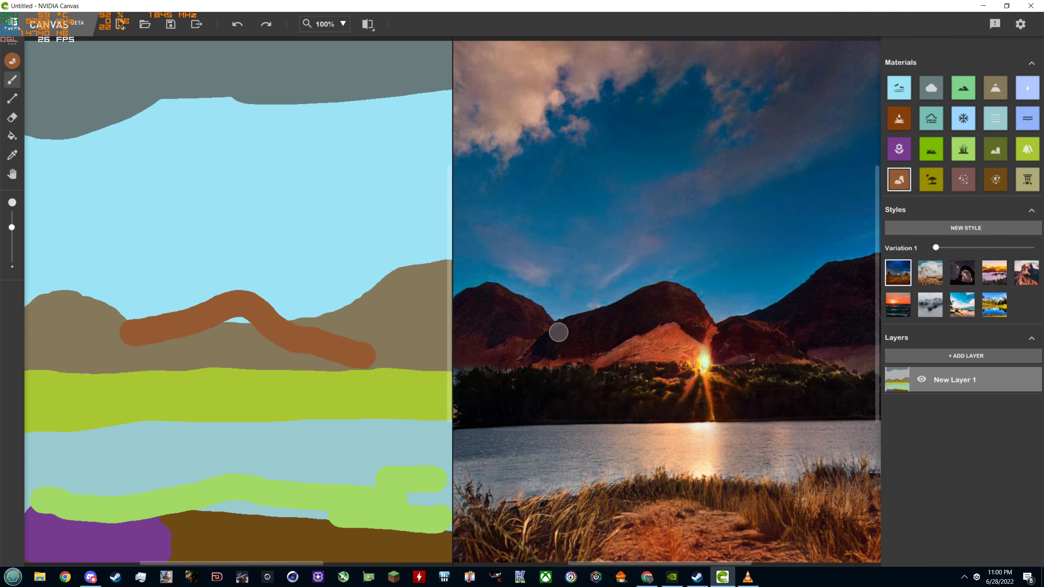
- Widen the rock across the mountains, then select the snow material
drag(558, 333, 668, 298)
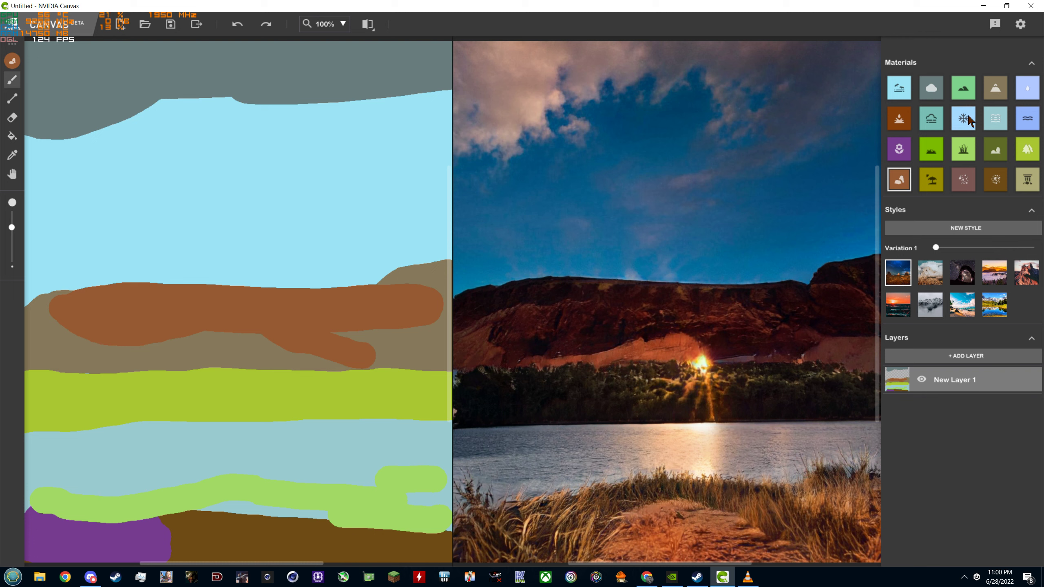
click(963, 119)
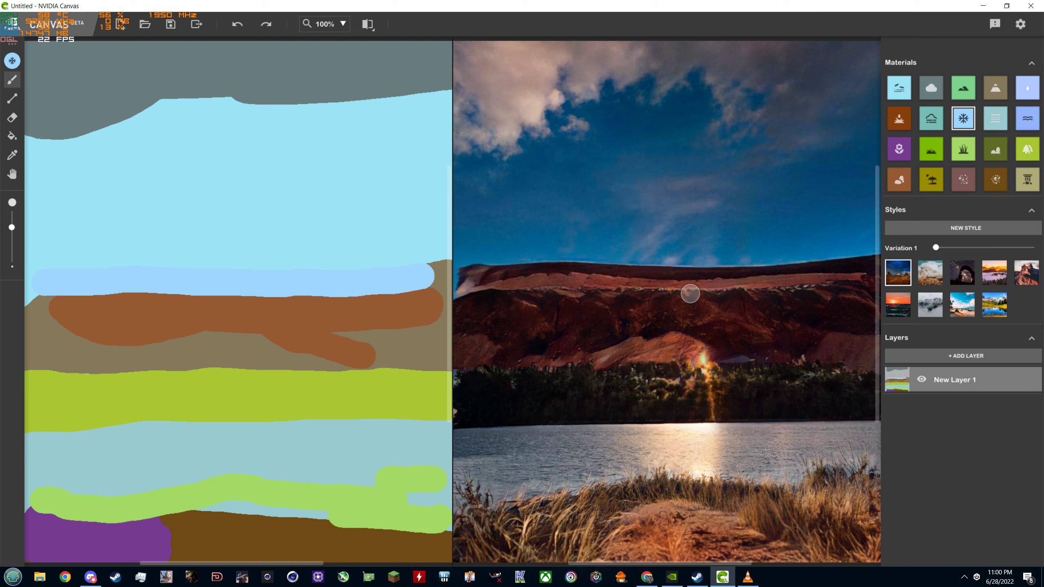
- Brush more snow along the mountain tops to widen the strip
drag(690, 294, 609, 303)
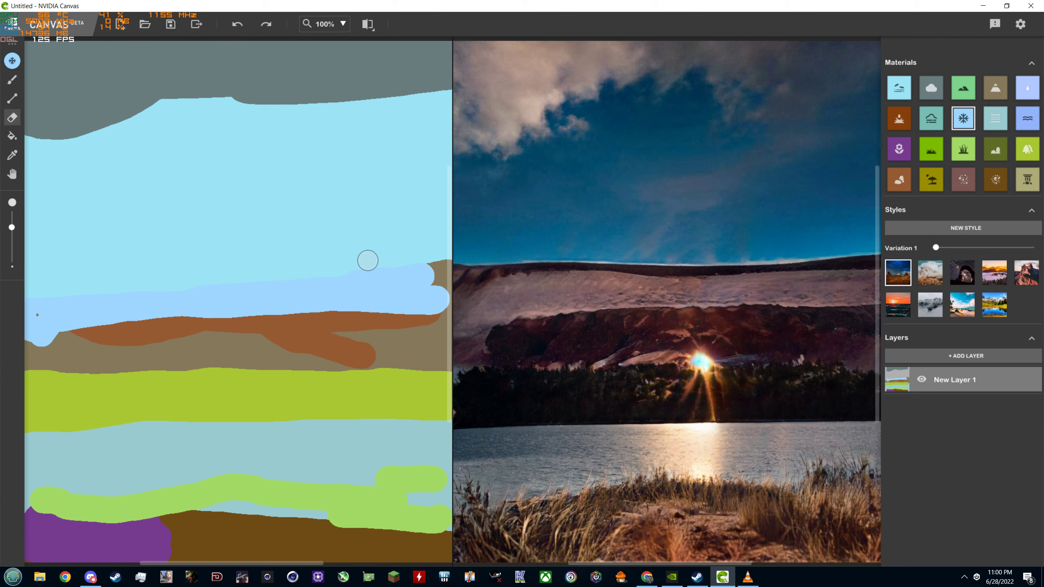
- Erase the snow, rock, mountains and much of the foreground
drag(368, 260, 111, 289)
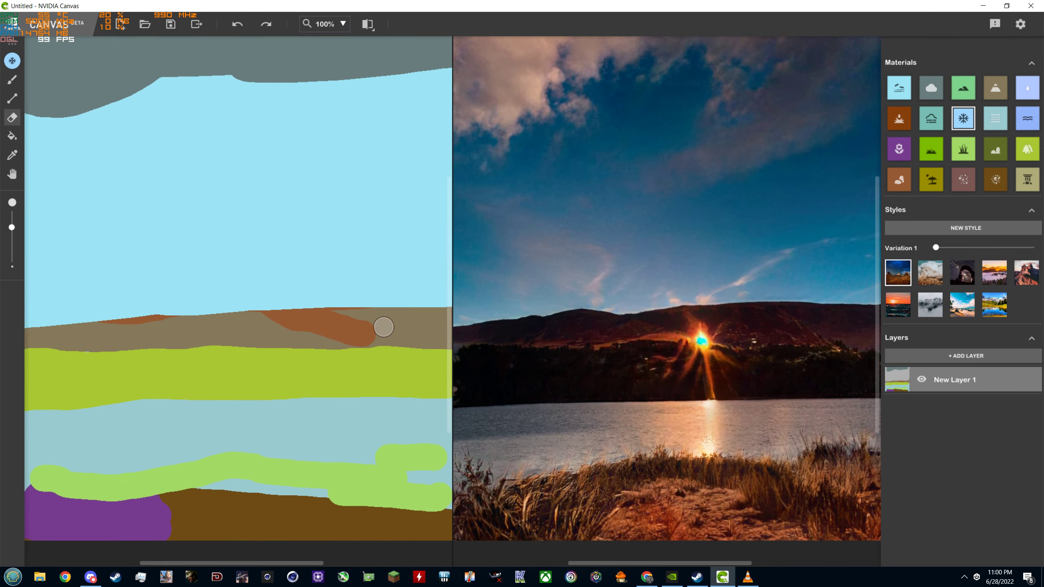
drag(382, 327, 192, 319)
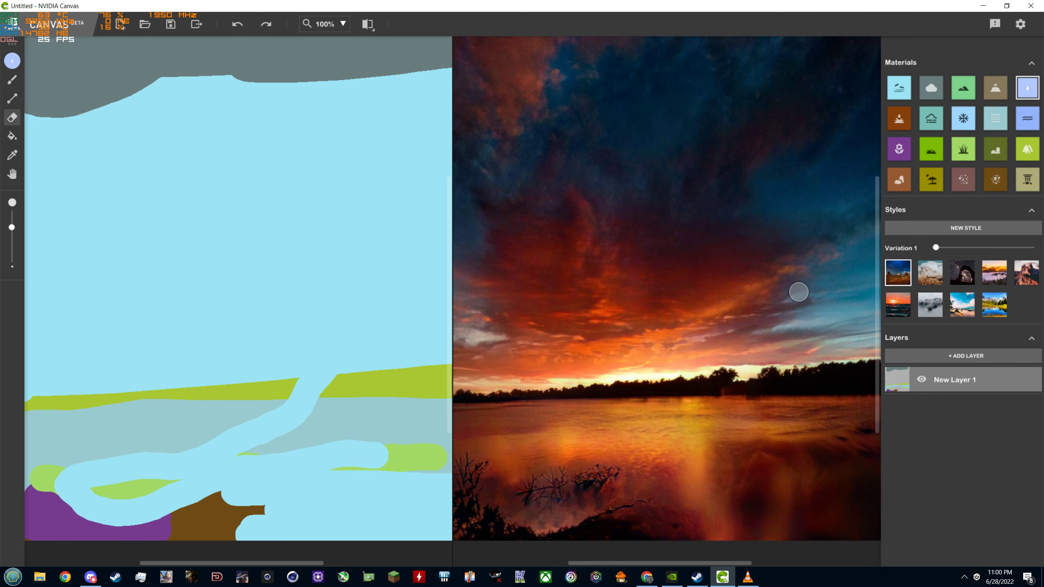
click(930, 273)
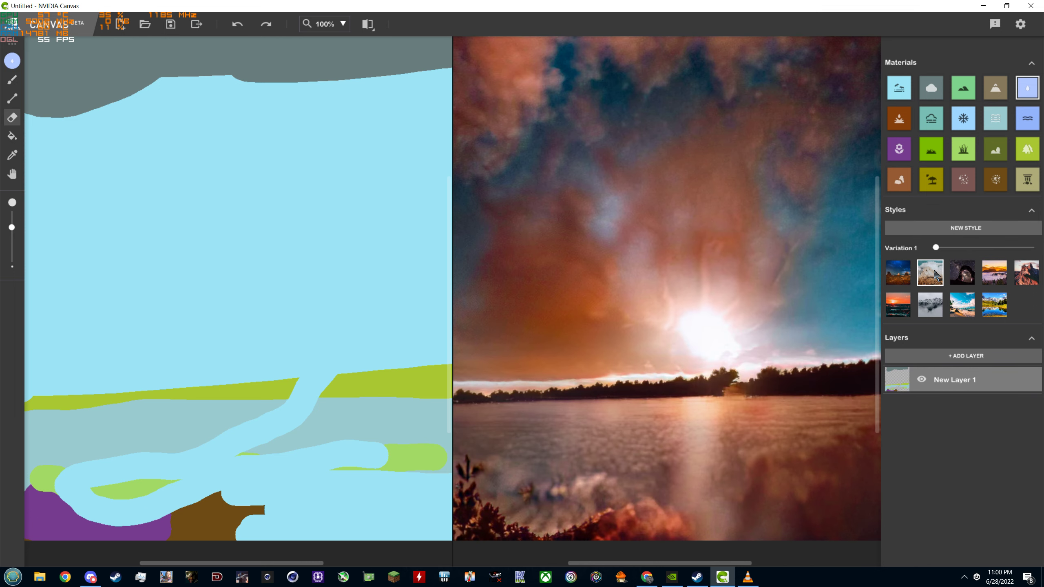
click(896, 304)
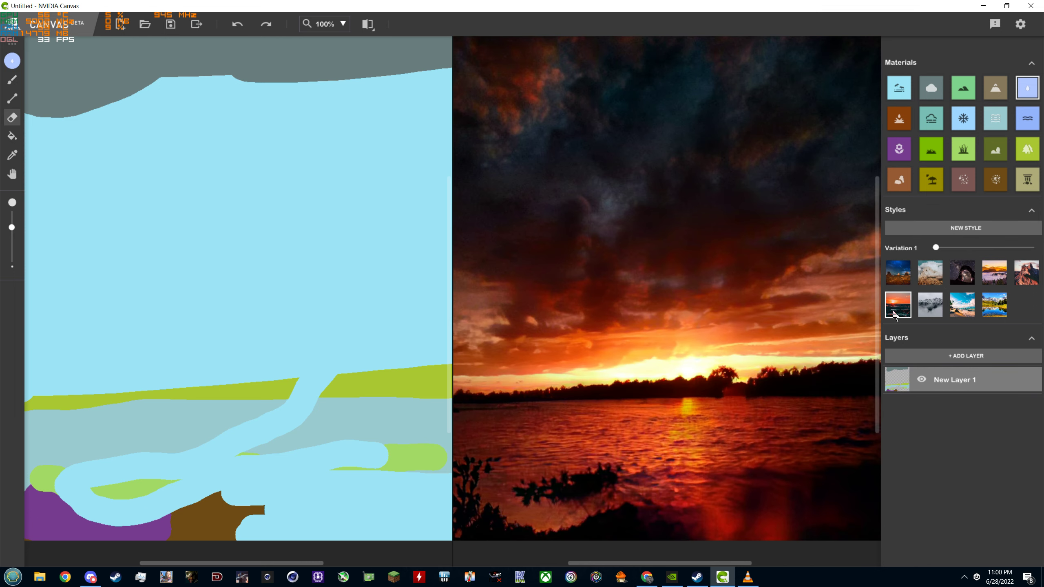
click(898, 272)
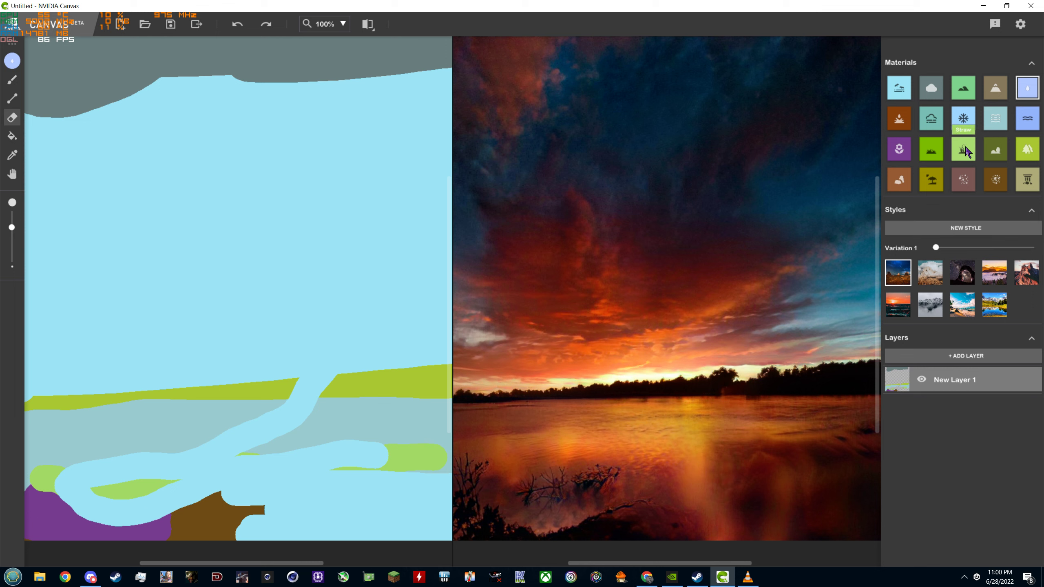
click(962, 149)
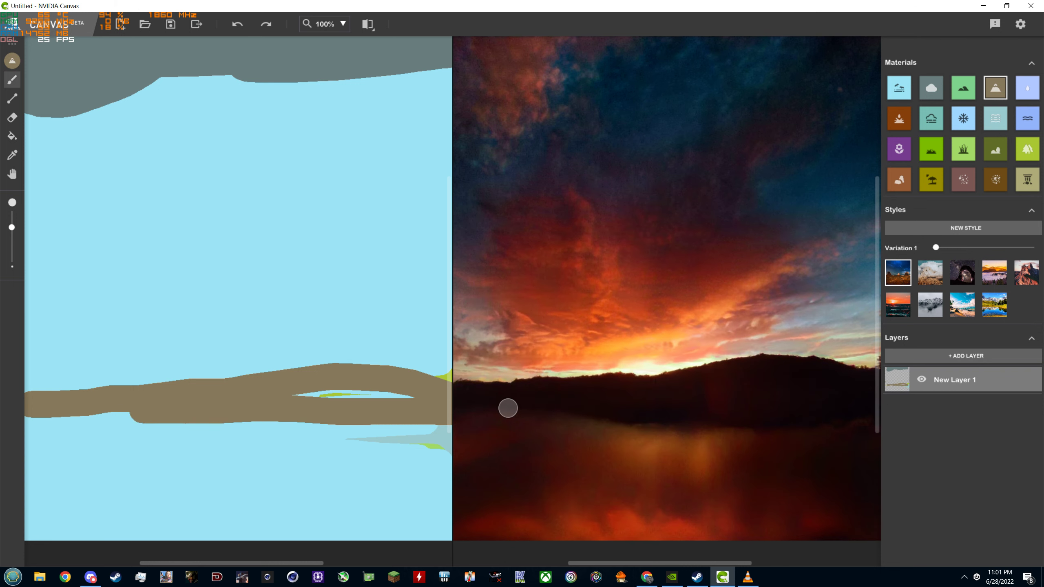
- Brush a wide mountain stroke across the lower canvas to form dark hills under the sunset
drag(507, 408, 412, 527)
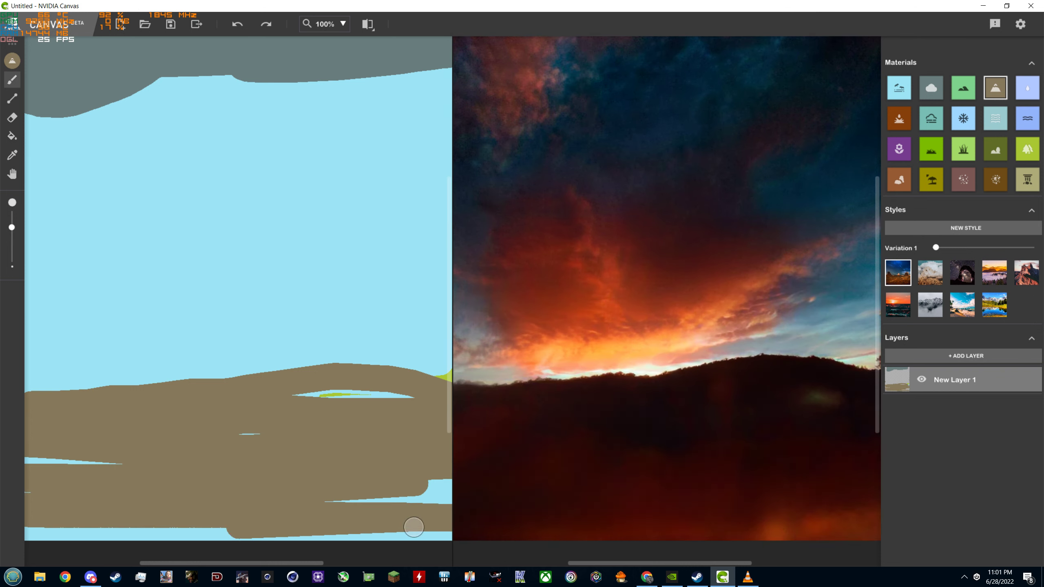